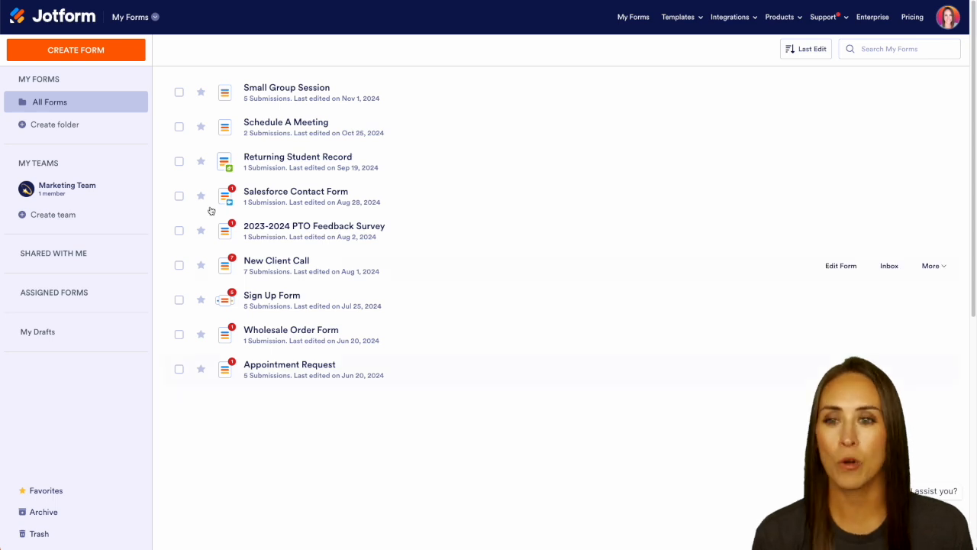
# Step: From My Workflows, create a new workflow using the One Step Approval template
pyautogui.click(130, 17)
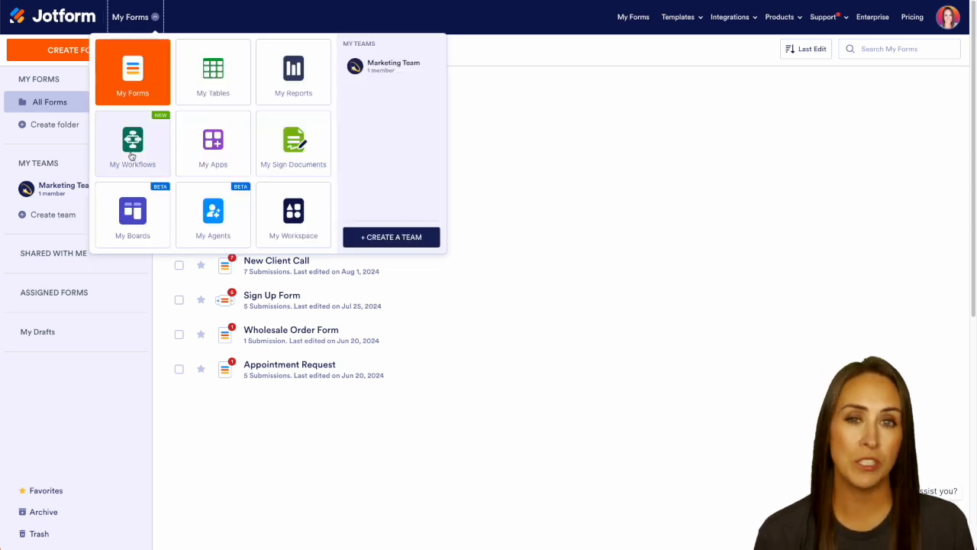
pyautogui.click(131, 145)
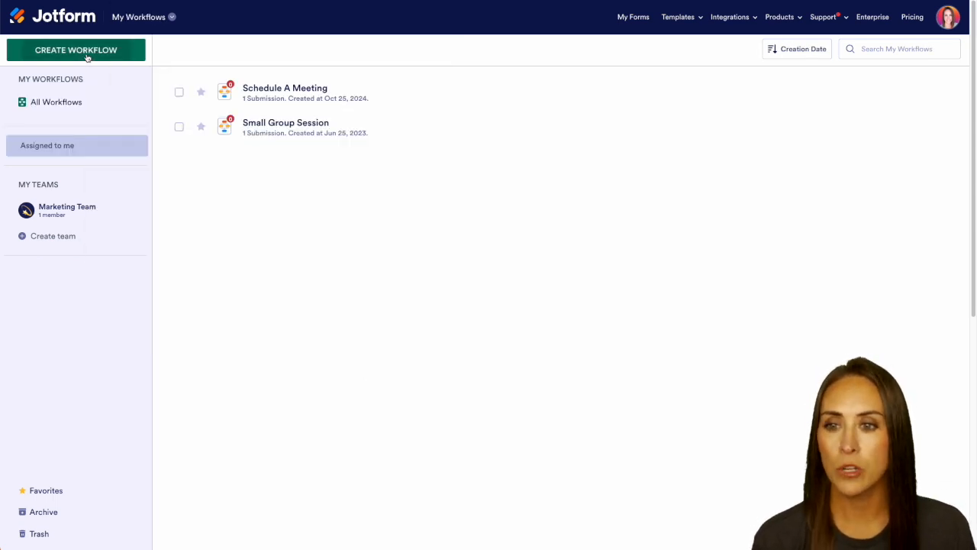
pyautogui.click(77, 48)
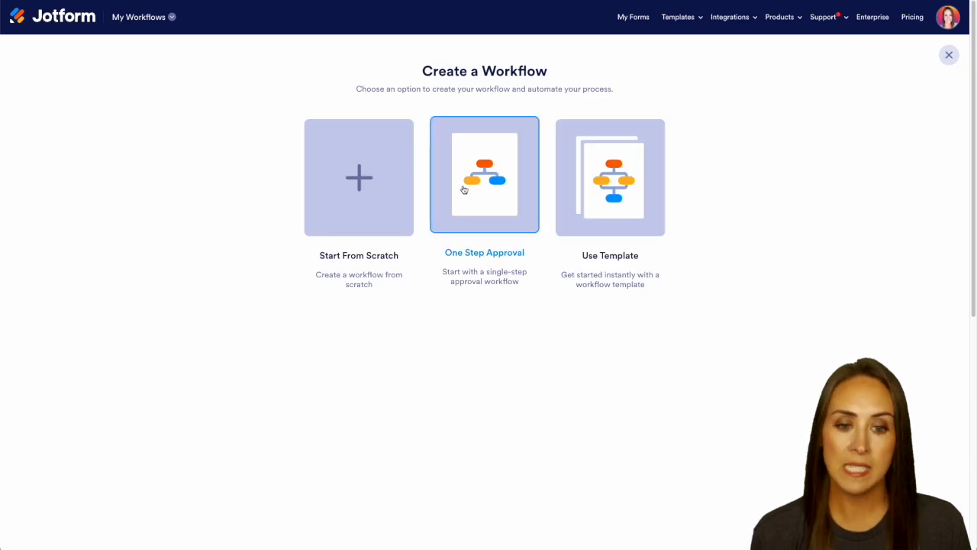
pyautogui.click(484, 174)
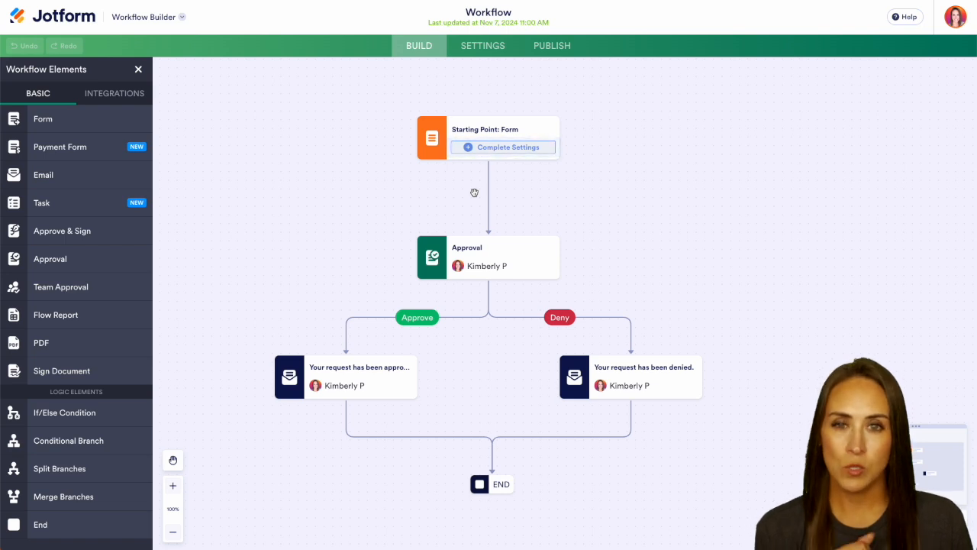
# Step: Set the Starting Point to a new from-scratch Classic Form with Name and Email fields
pyautogui.click(502, 146)
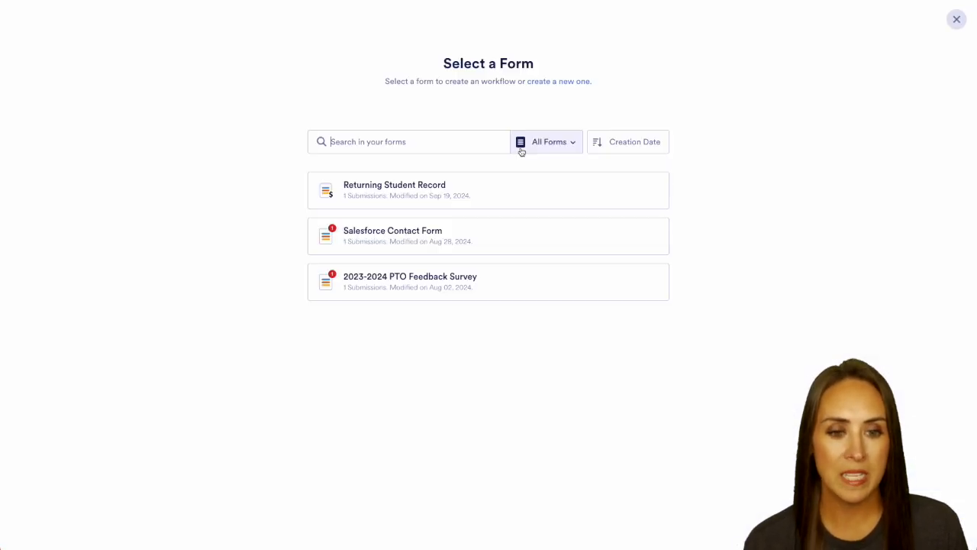
pyautogui.moveTo(525, 322)
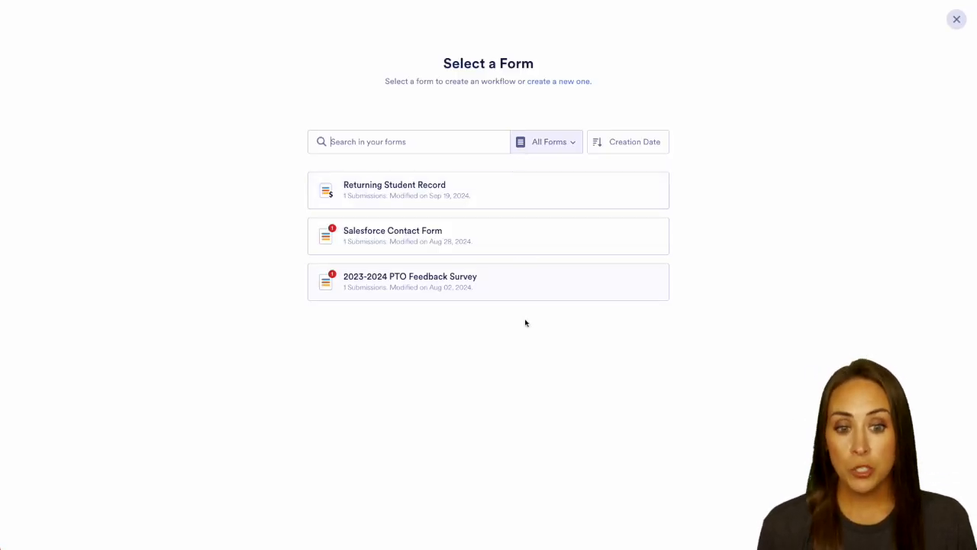
pyautogui.moveTo(521, 357)
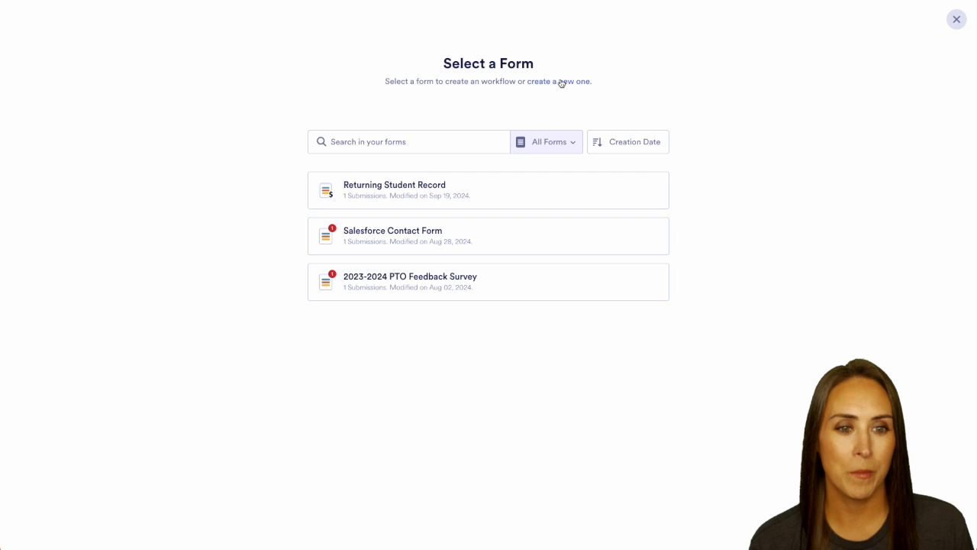
pyautogui.click(558, 81)
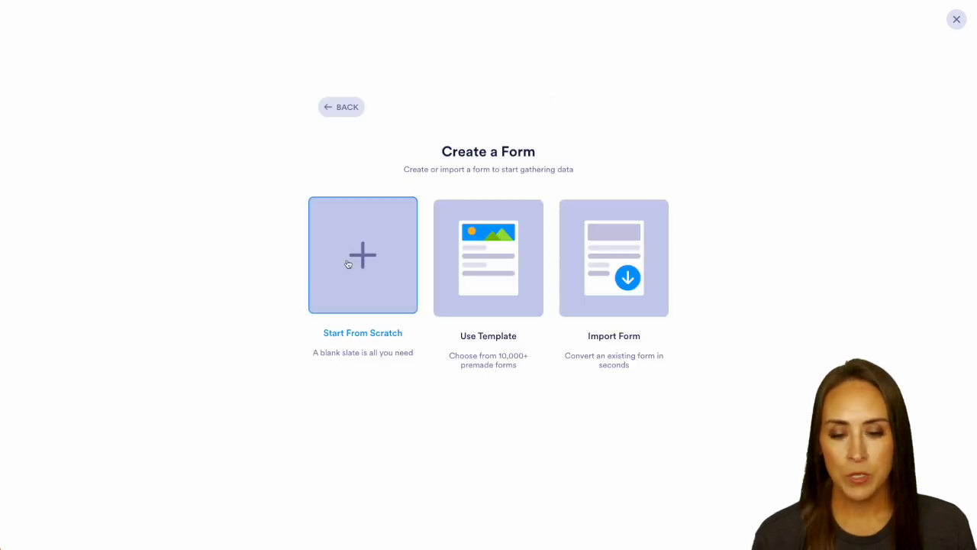
pyautogui.click(364, 255)
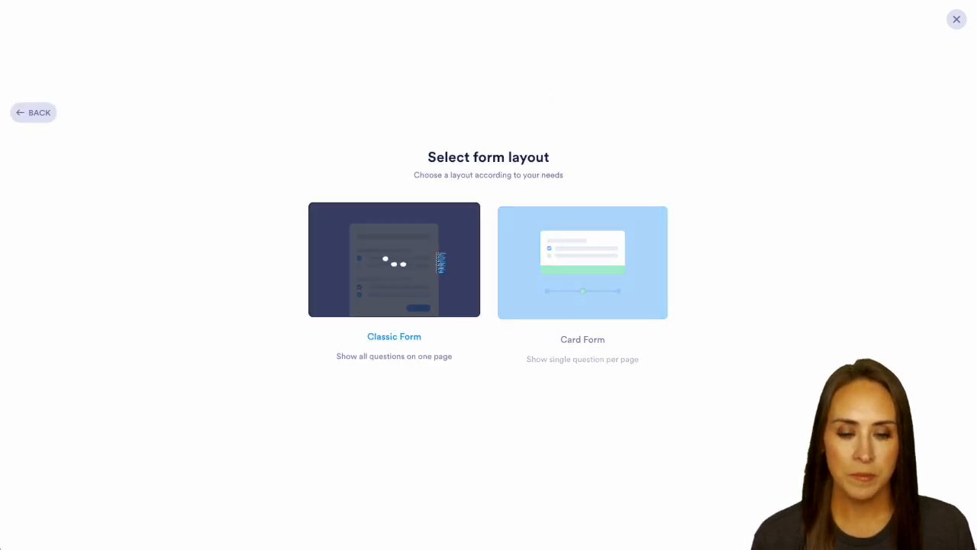
pyautogui.click(394, 259)
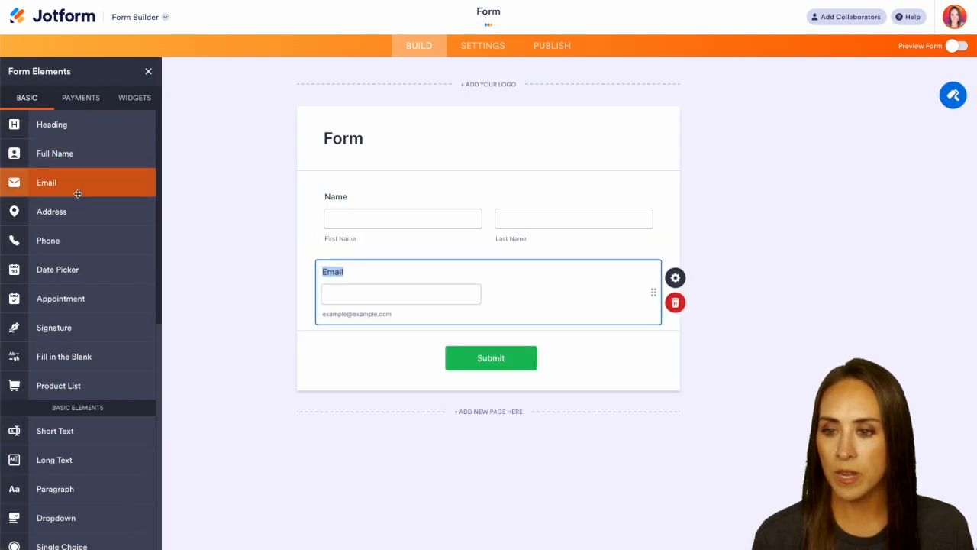
pyautogui.click(48, 240)
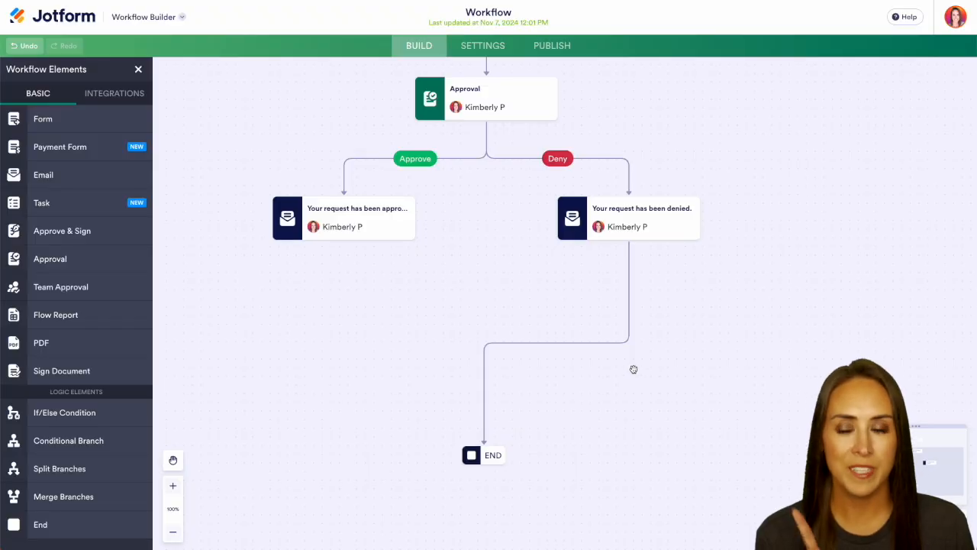
# Step: Add a ClickUp Create Task integration step under the approved email and begin its settings
pyautogui.click(108, 93)
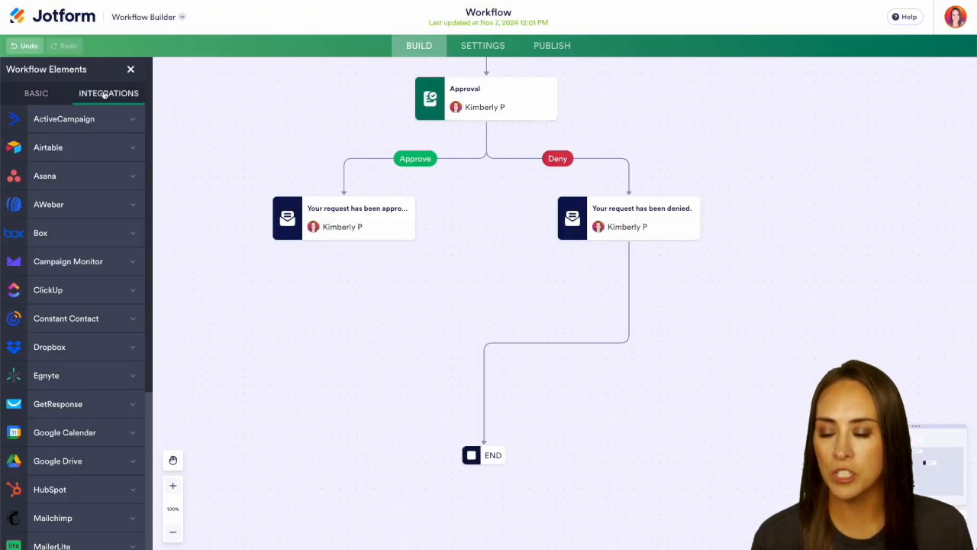
pyautogui.click(64, 290)
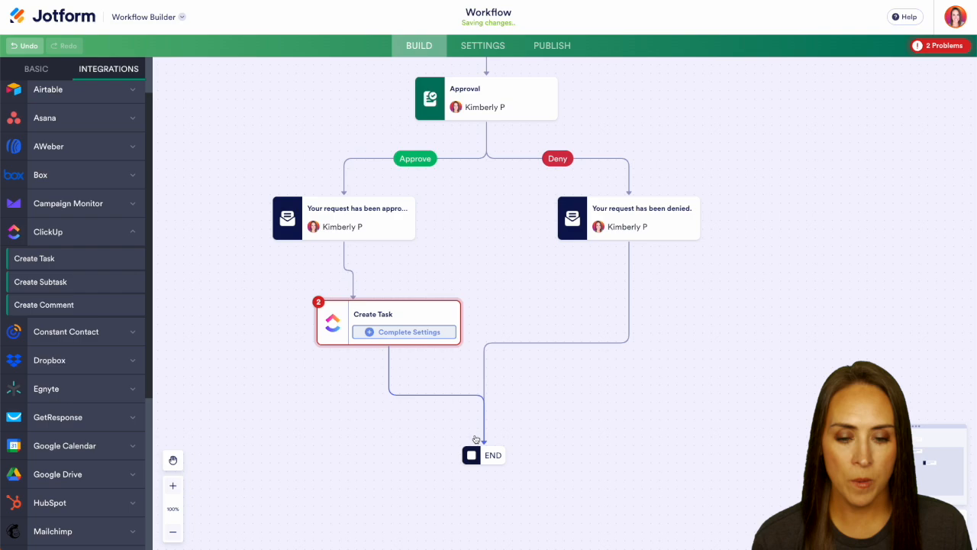
pyautogui.click(403, 332)
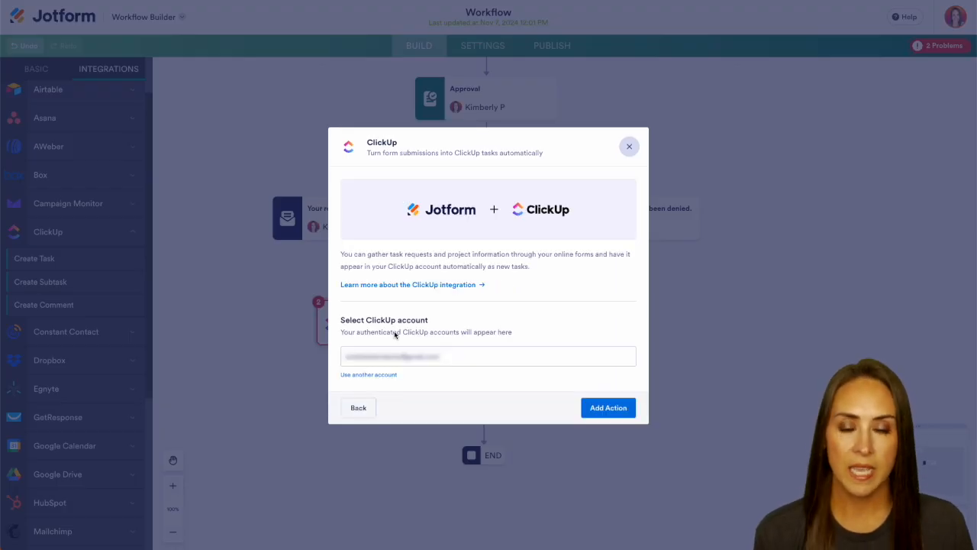
# Step: Target the connected ClickUp account's IT Team space, no folder, My project list
pyautogui.click(607, 406)
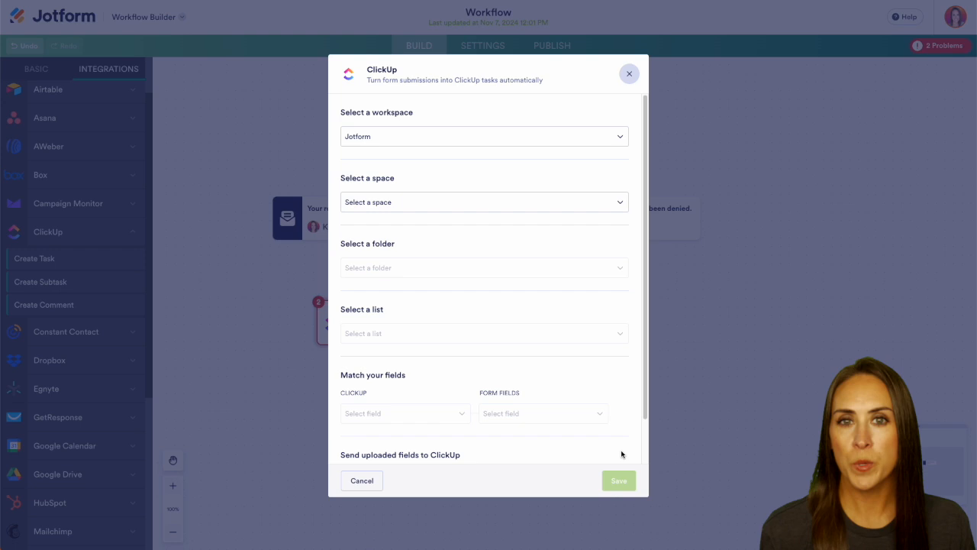
pyautogui.click(484, 136)
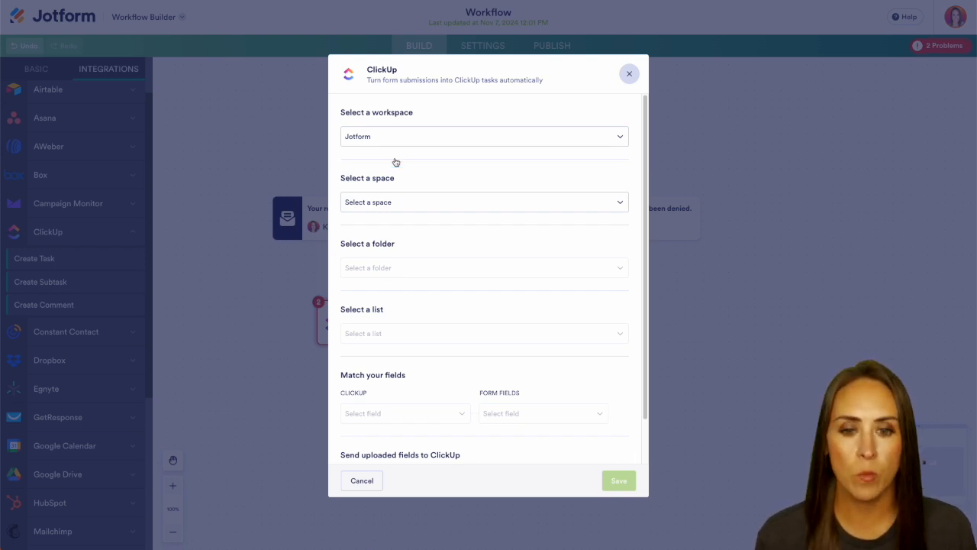
pyautogui.click(484, 201)
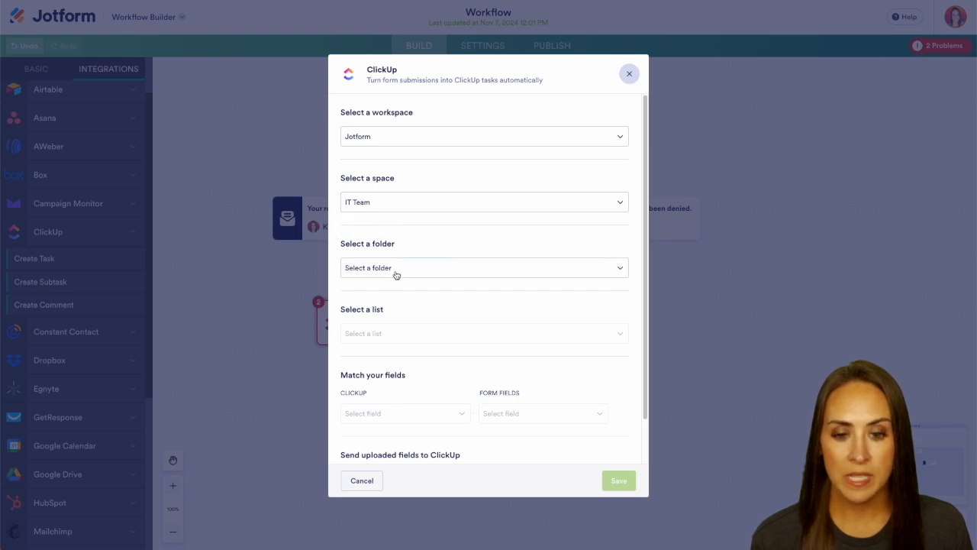
pyautogui.click(483, 267)
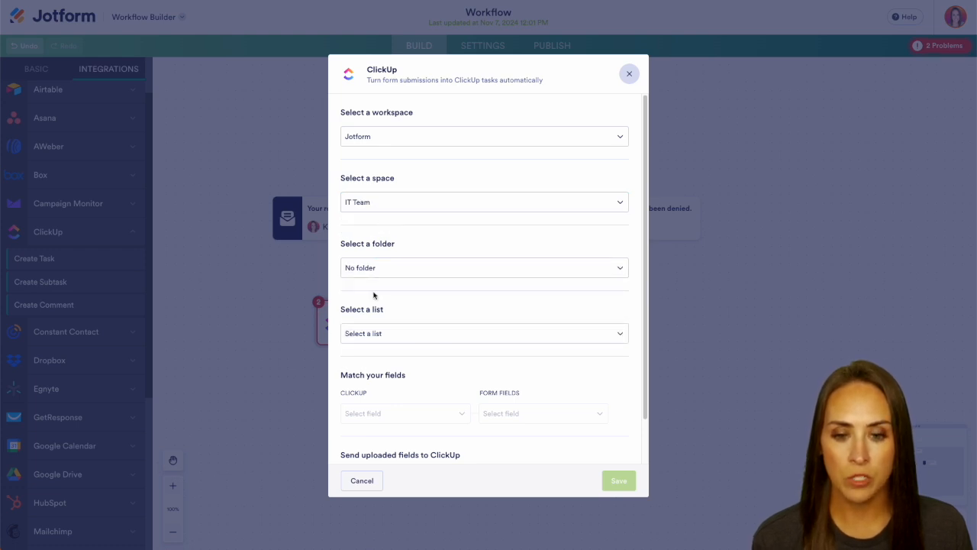
pyautogui.click(484, 332)
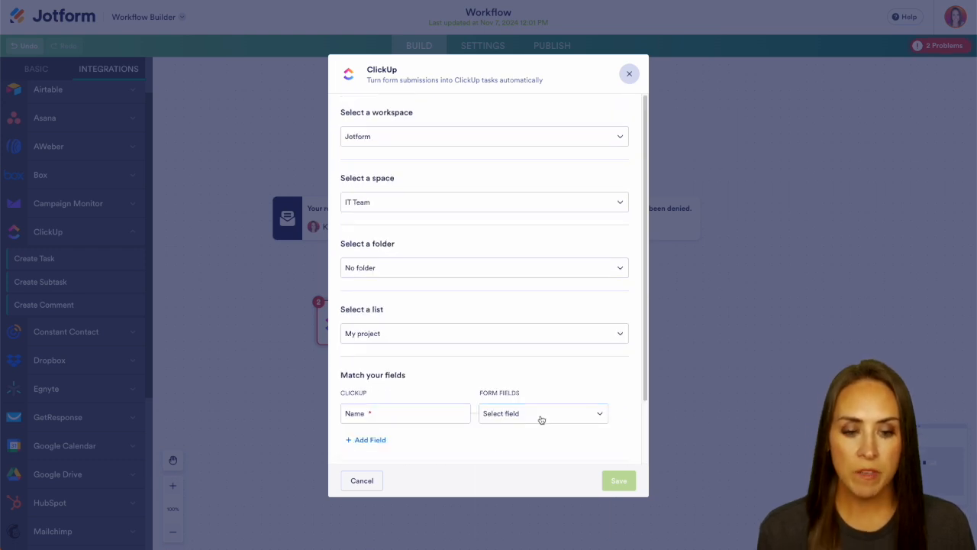
# Step: Map task Name to Form Title and add a Description mapped to Submission ID
pyautogui.click(543, 413)
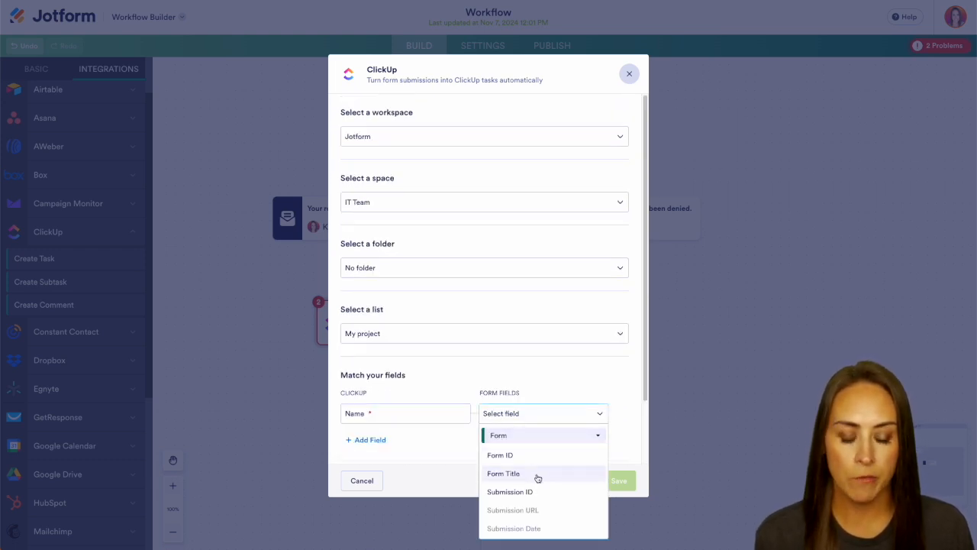
pyautogui.click(504, 473)
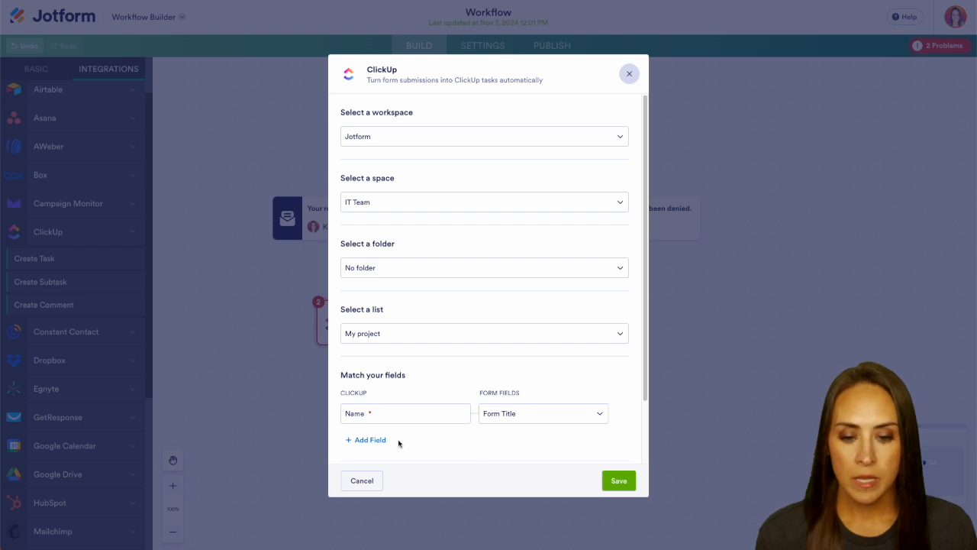
pyautogui.click(370, 440)
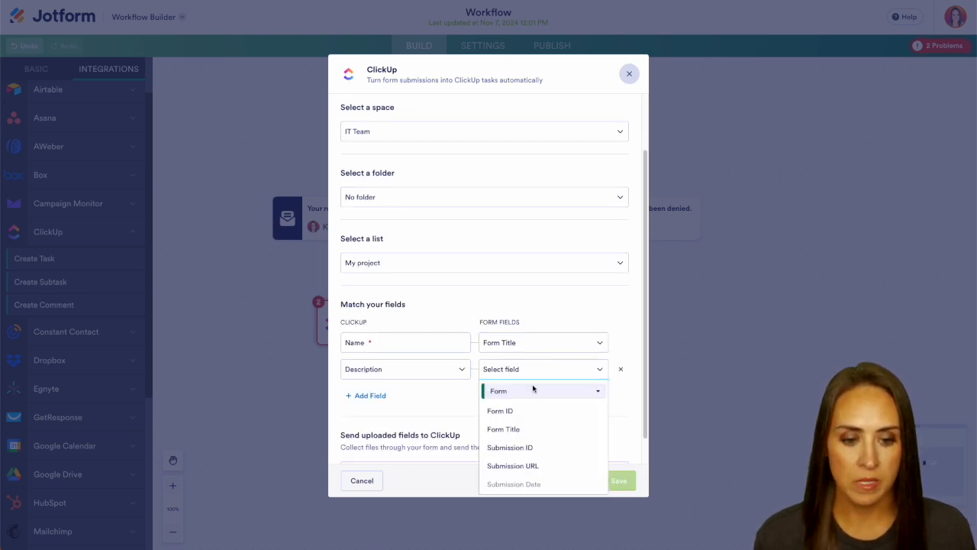
pyautogui.click(510, 446)
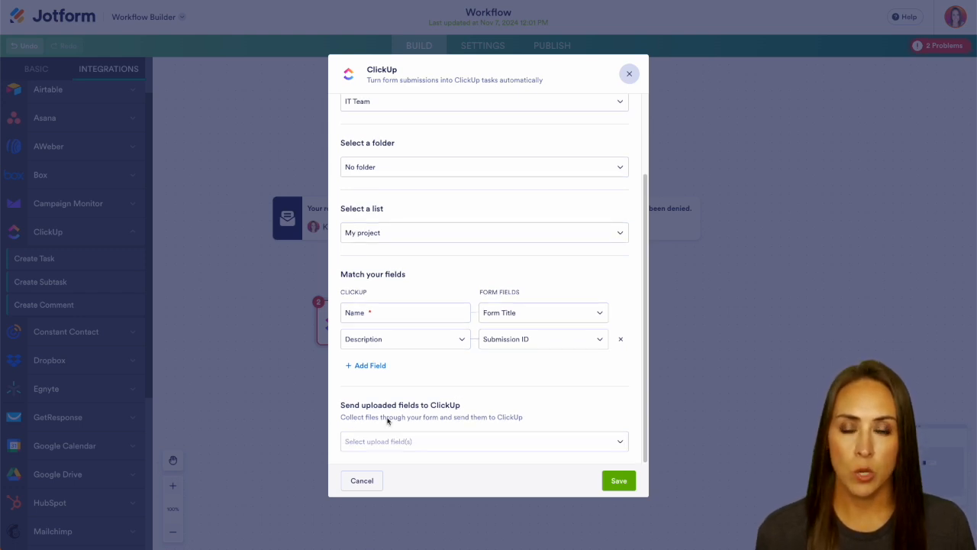
pyautogui.moveTo(415, 452)
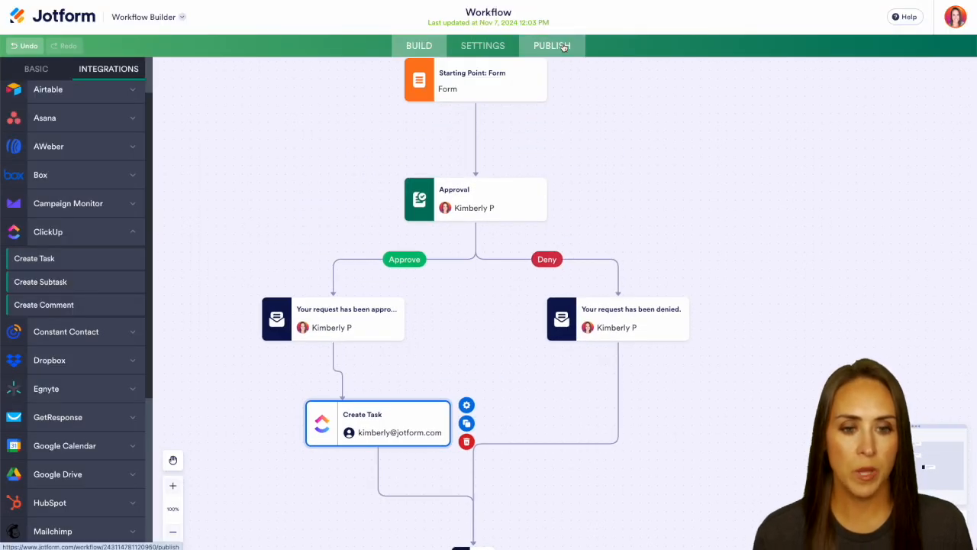
# Step: Publish the workflow, then sign and submit a test entry on the live form
pyautogui.click(551, 46)
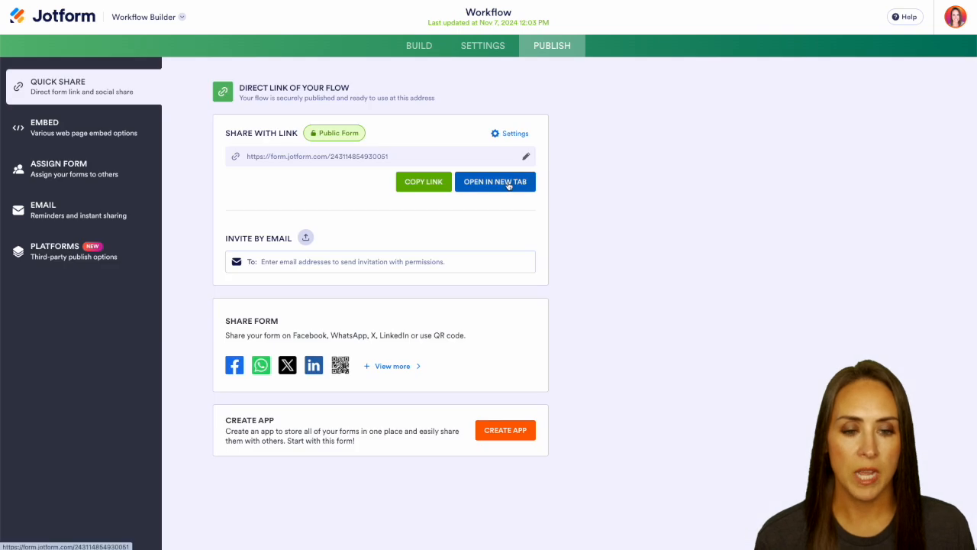
pyautogui.click(494, 182)
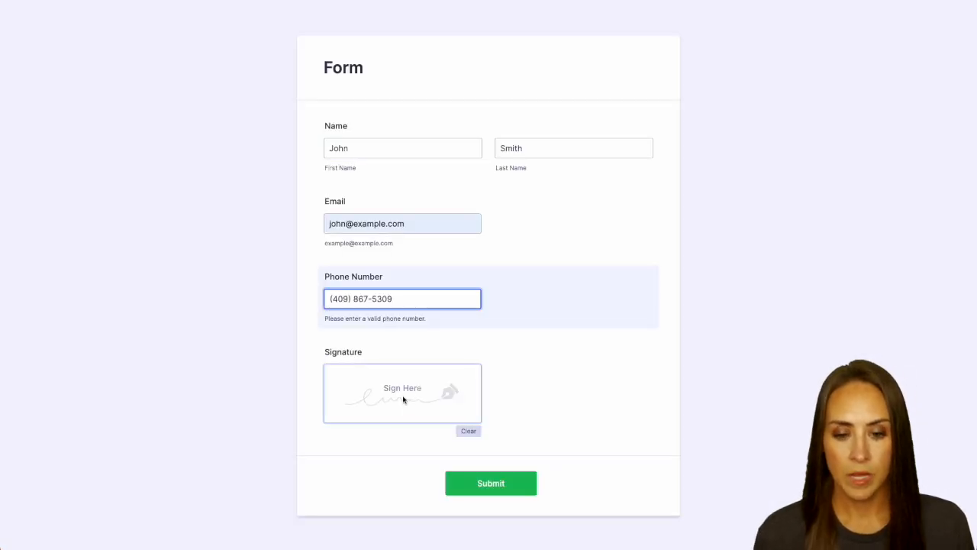
pyautogui.moveTo(359, 400); pyautogui.dragTo(424, 384)
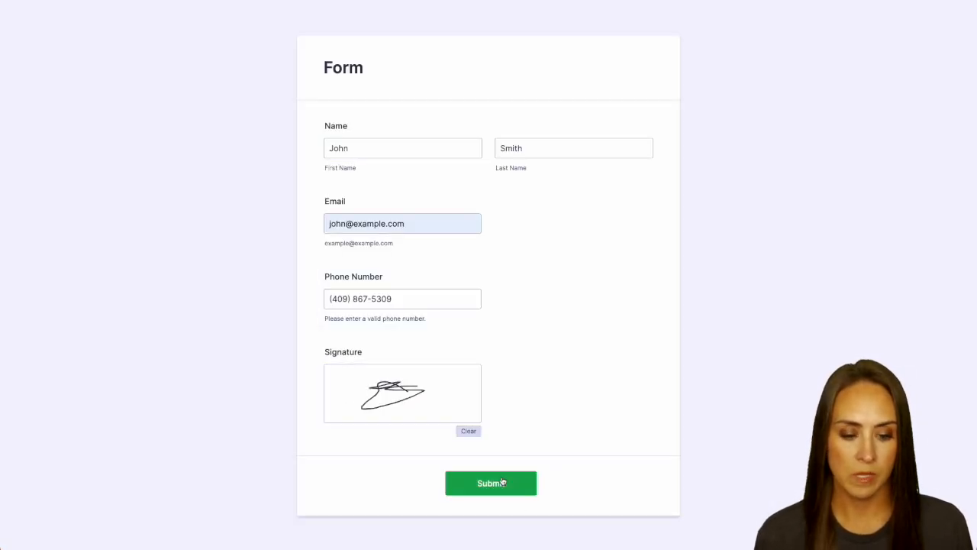
pyautogui.click(491, 483)
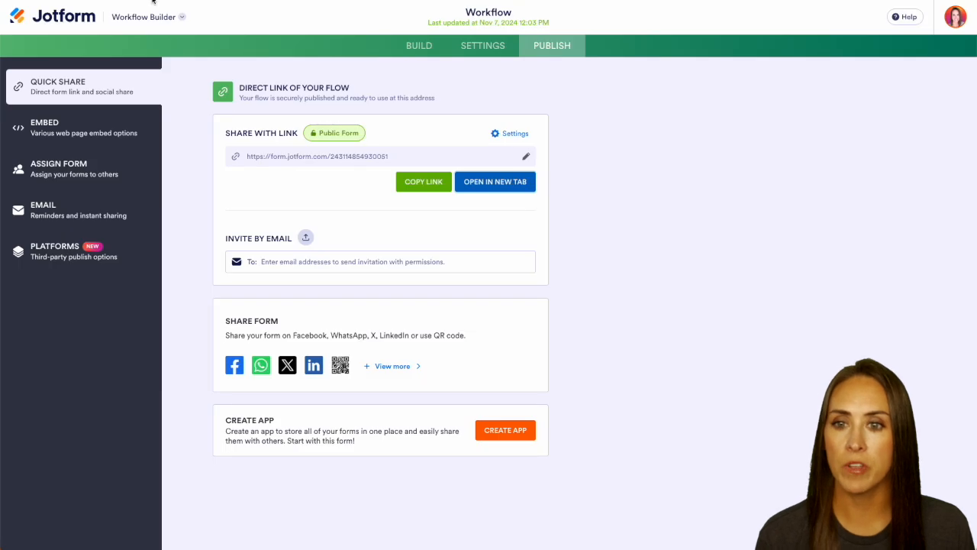
# Step: Approve John Smith's submission in the Inbox and follow the link to the created ClickUp task
pyautogui.click(145, 15)
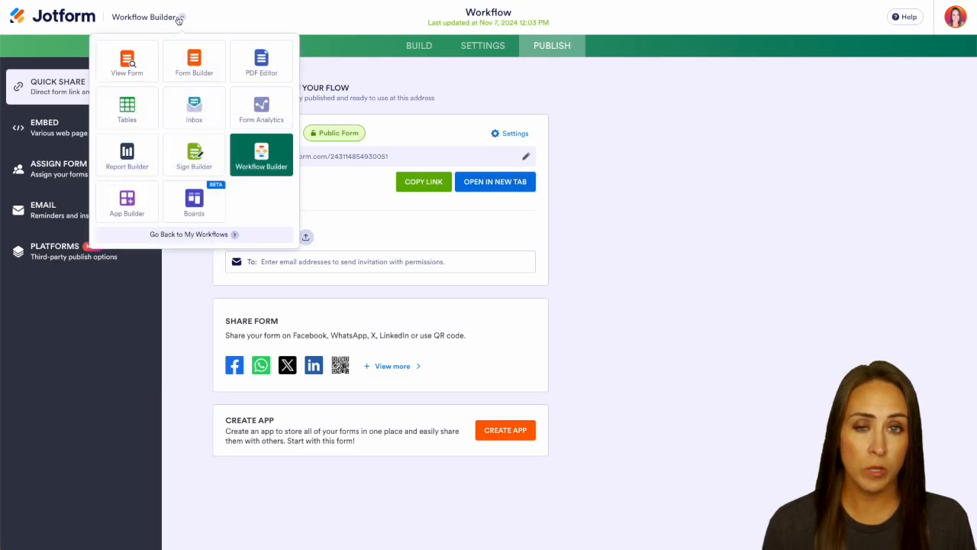
pyautogui.moveTo(194, 107)
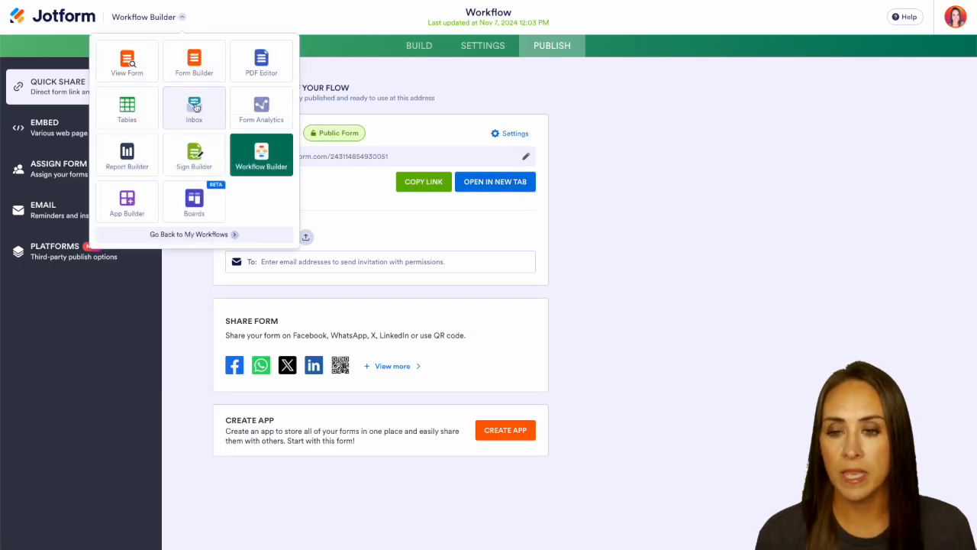
pyautogui.click(194, 106)
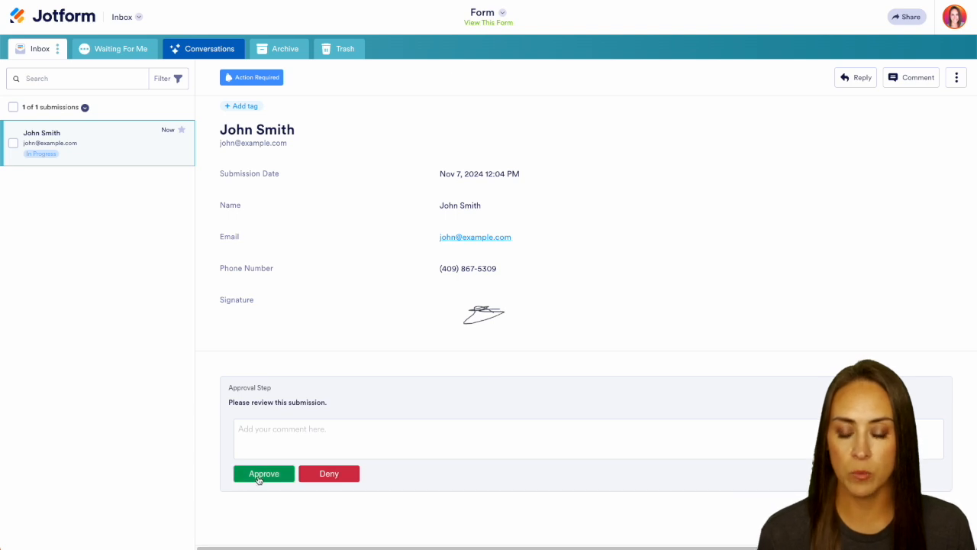
pyautogui.click(262, 474)
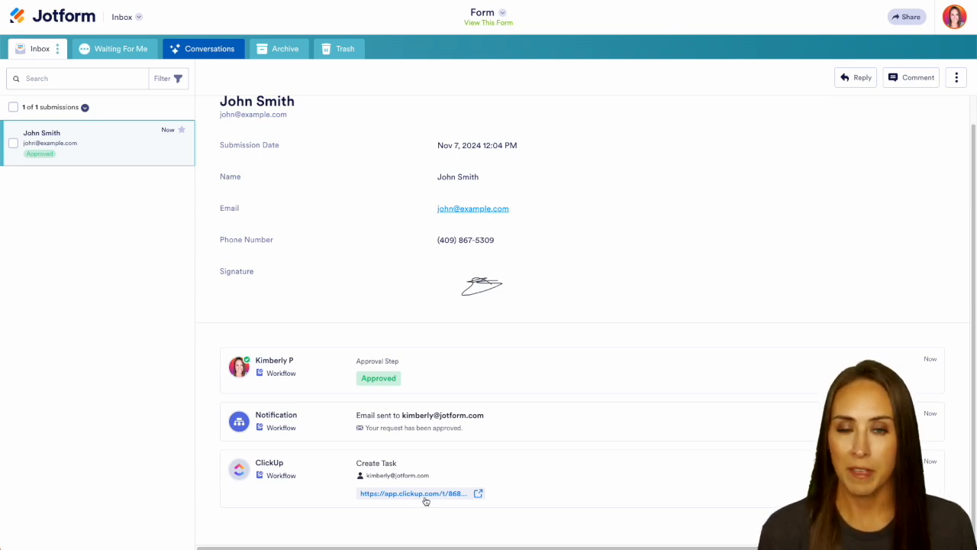
pyautogui.click(412, 493)
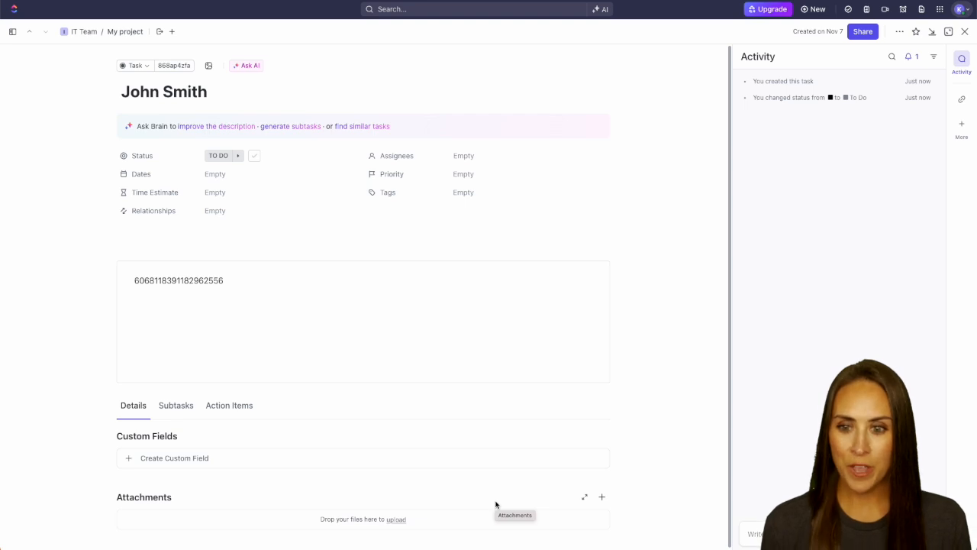